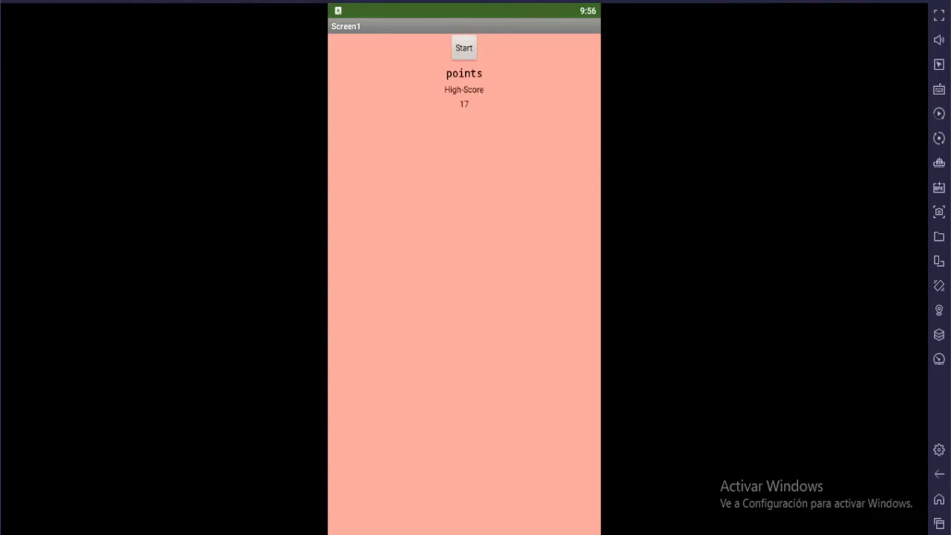
# - Start the game and answer 13 + 5 = 18, 14 + 3 = 17, then 18 + 5 and 1 + 12 correctly
pyautogui.click(463, 48)
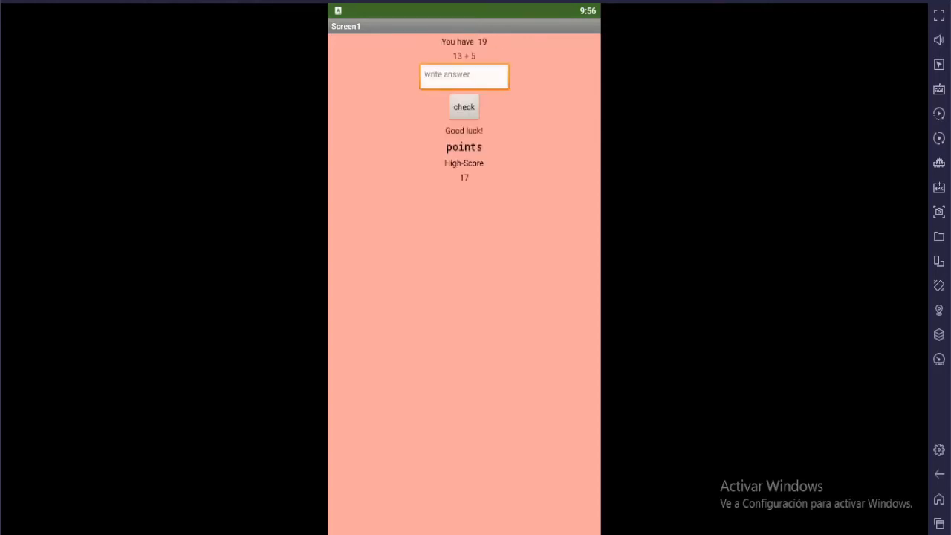
pyautogui.write('18')
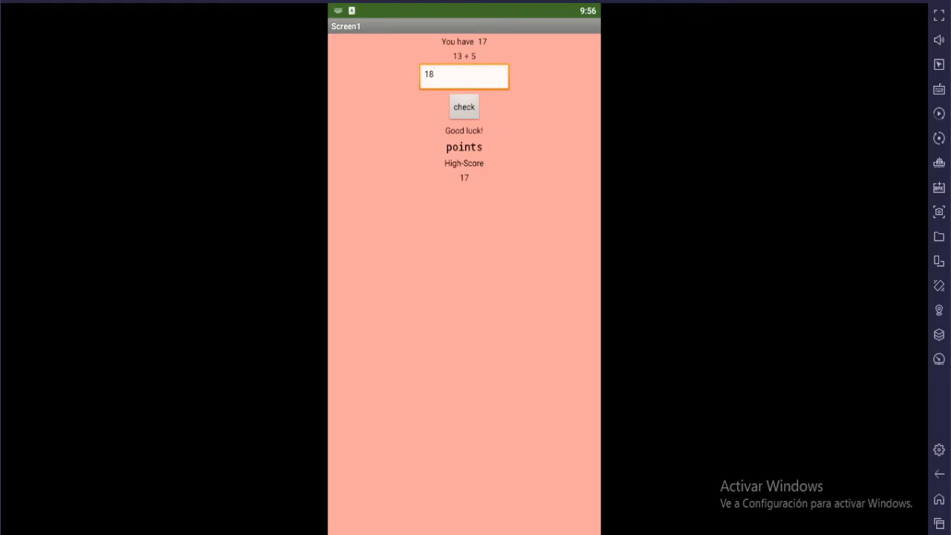
pyautogui.click(464, 107)
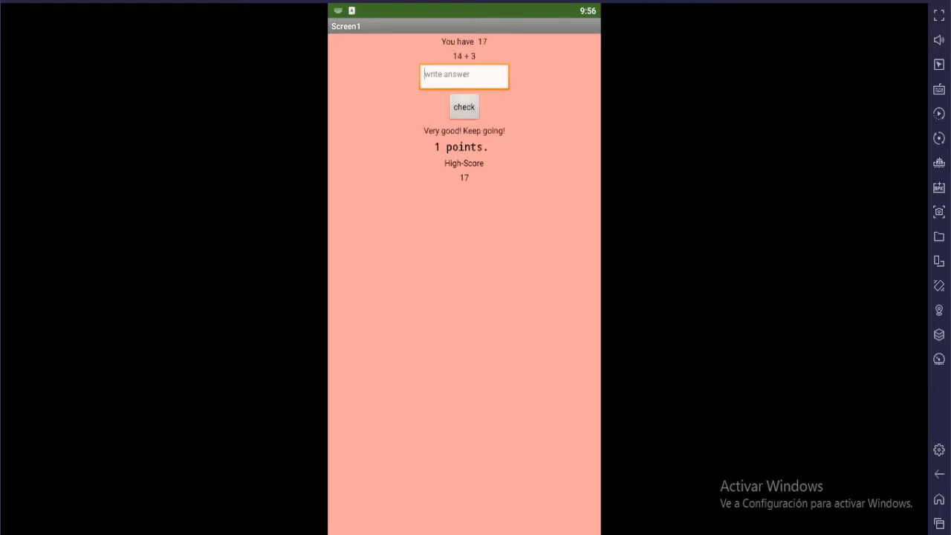
pyautogui.write('17')
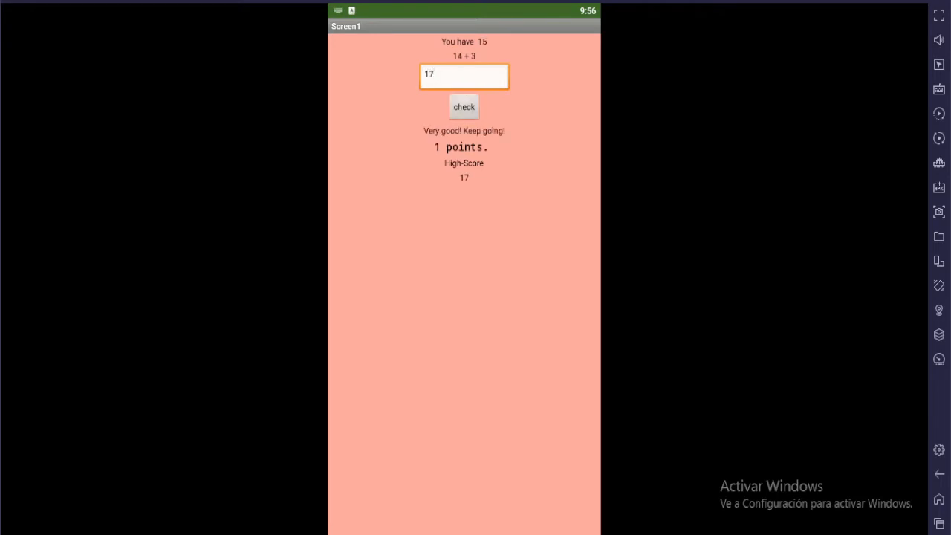
pyautogui.click(464, 107)
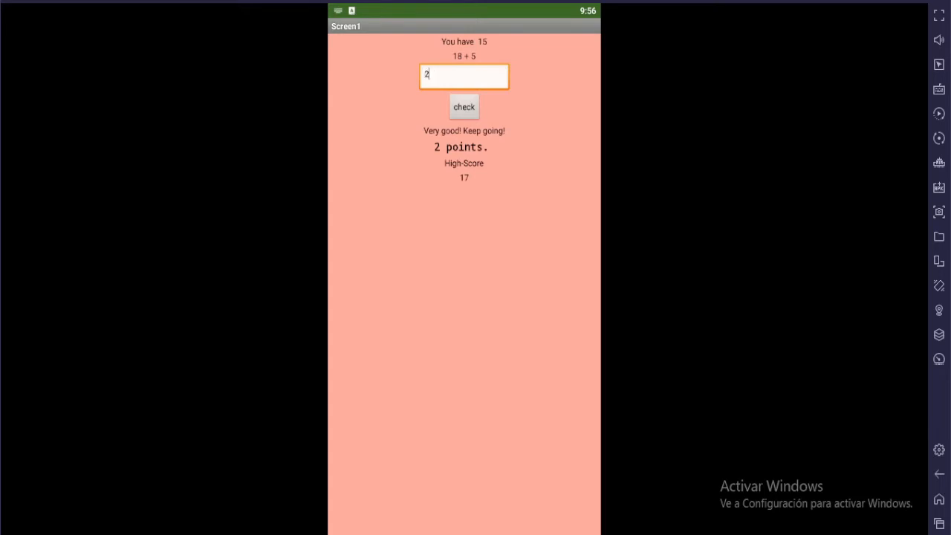
pyautogui.click(464, 107)
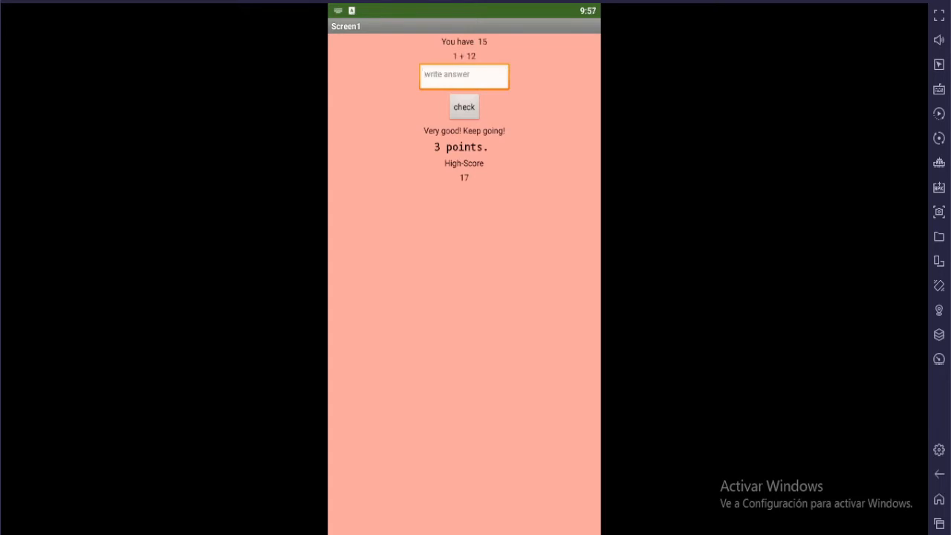
pyautogui.click(463, 107)
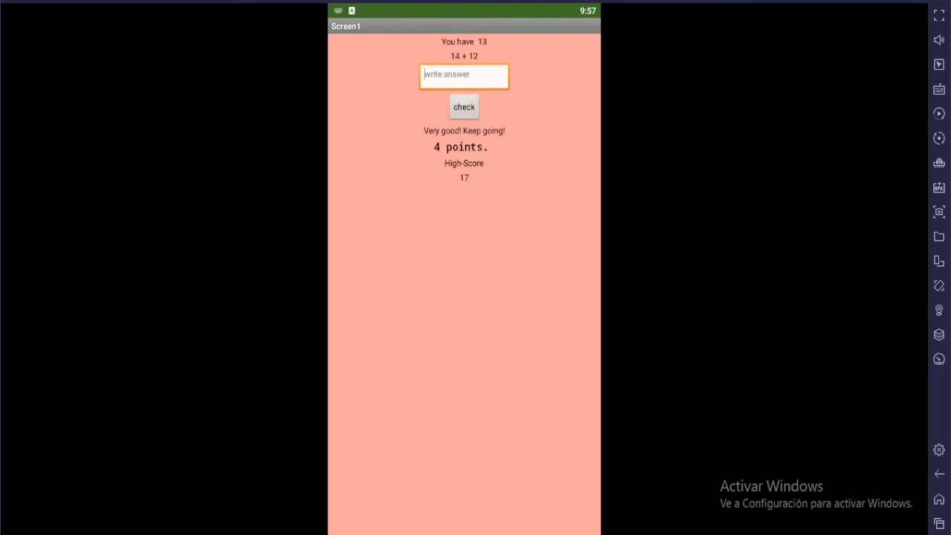
# - Answer 14 + 12, 9 + 17 and 17 + 15 = 32 correctly, raising the score while the timer runs
pyautogui.click(464, 107)
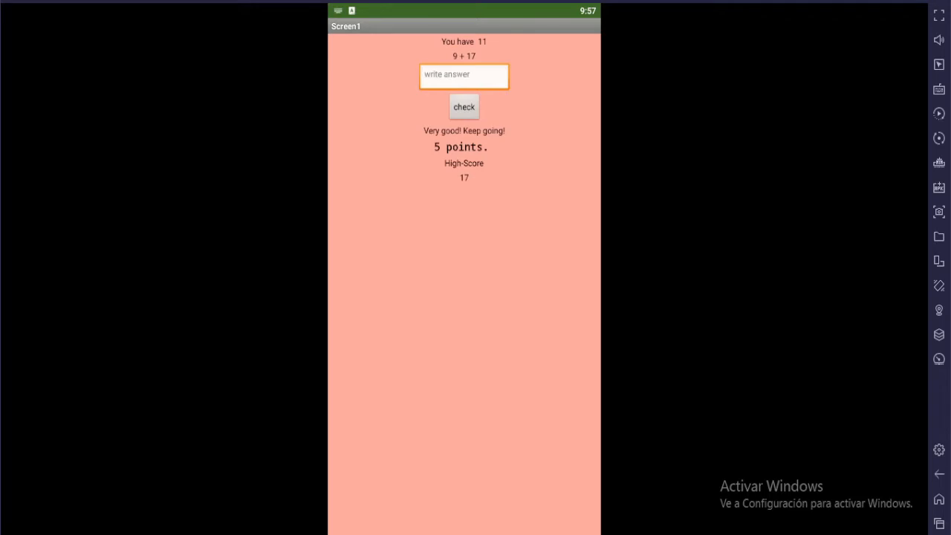
pyautogui.click(464, 107)
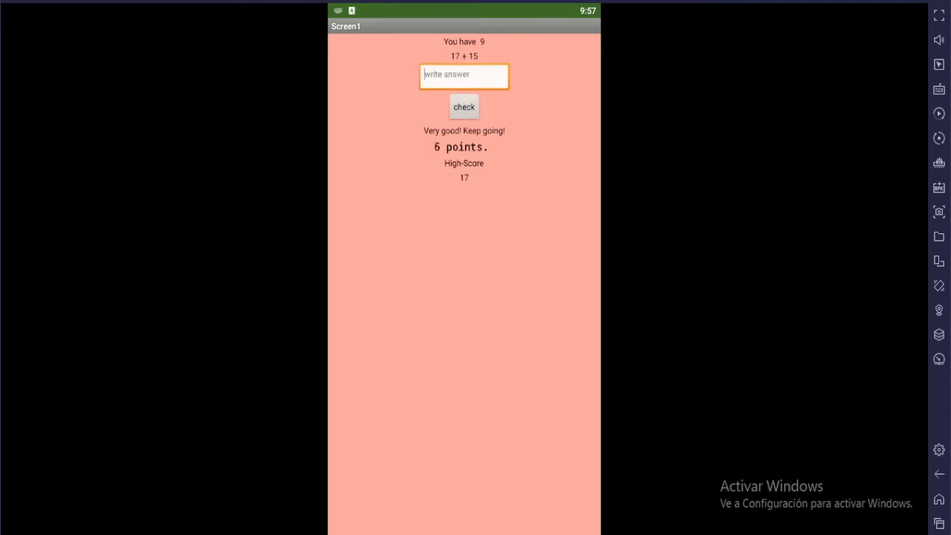
pyautogui.write('32')
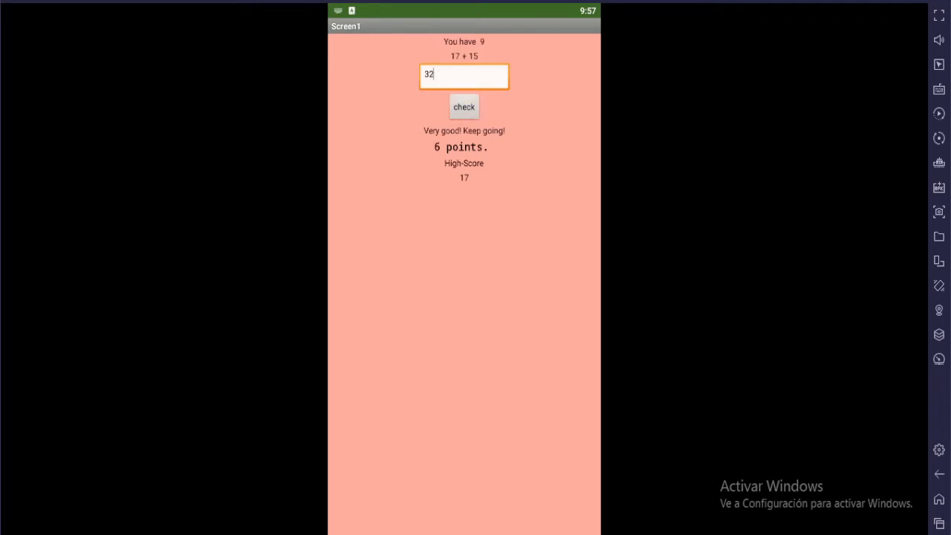
pyautogui.click(463, 107)
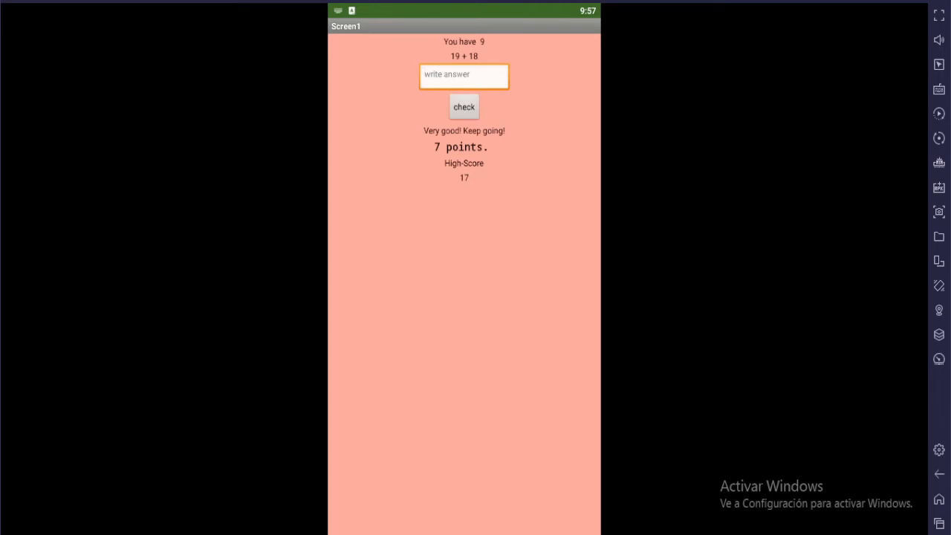
pyautogui.click(463, 107)
pyautogui.write('16')
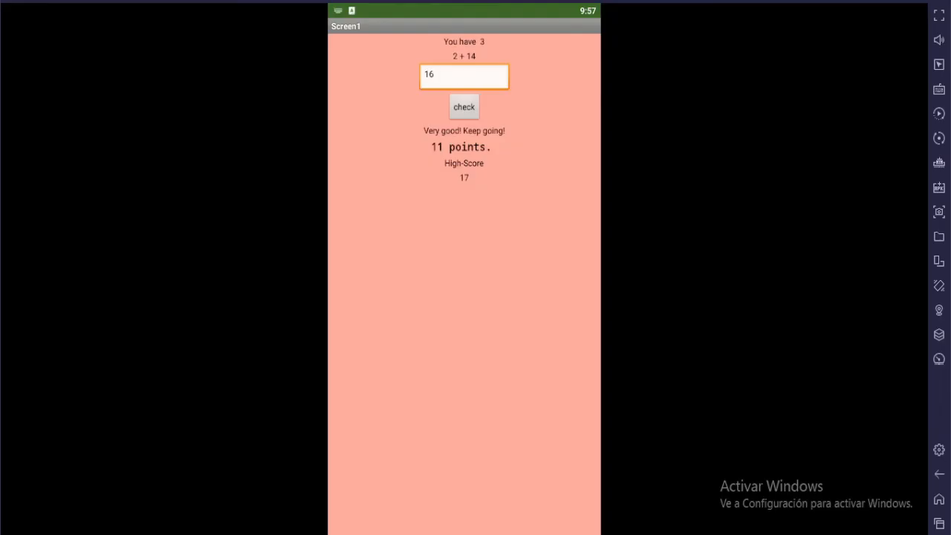
# - Answer 2 + 14 = 16, 15 + 9 and 13 + 11 correctly to reach 16 points with 1 second left
pyautogui.click(464, 107)
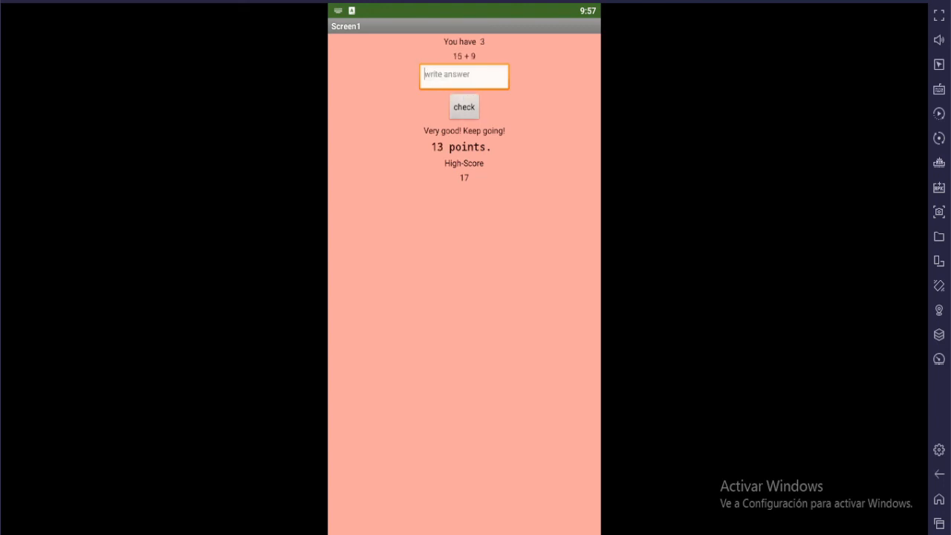
pyautogui.click(463, 107)
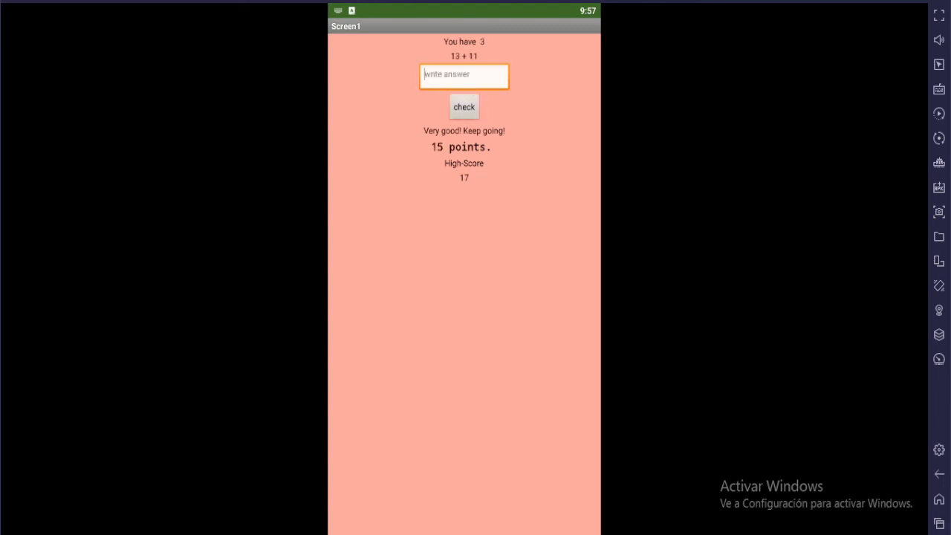
pyautogui.click(464, 107)
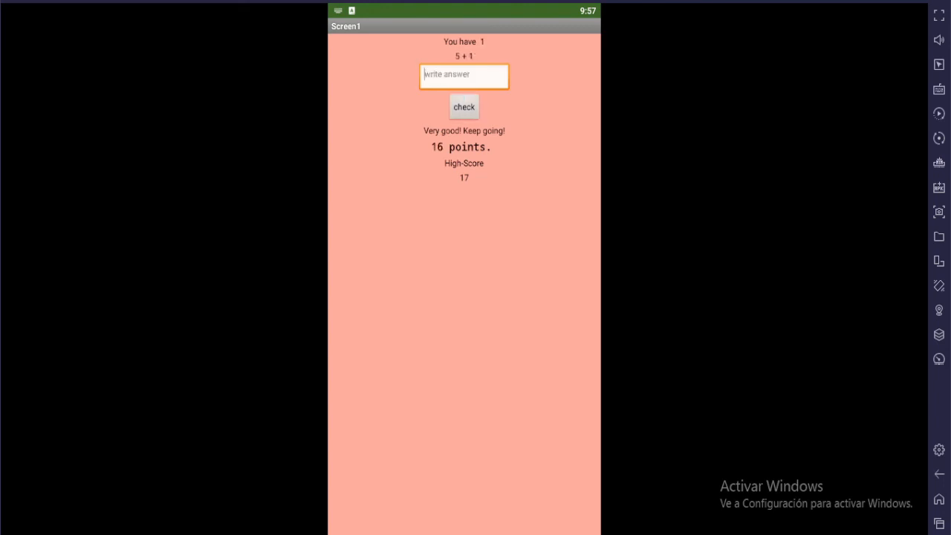